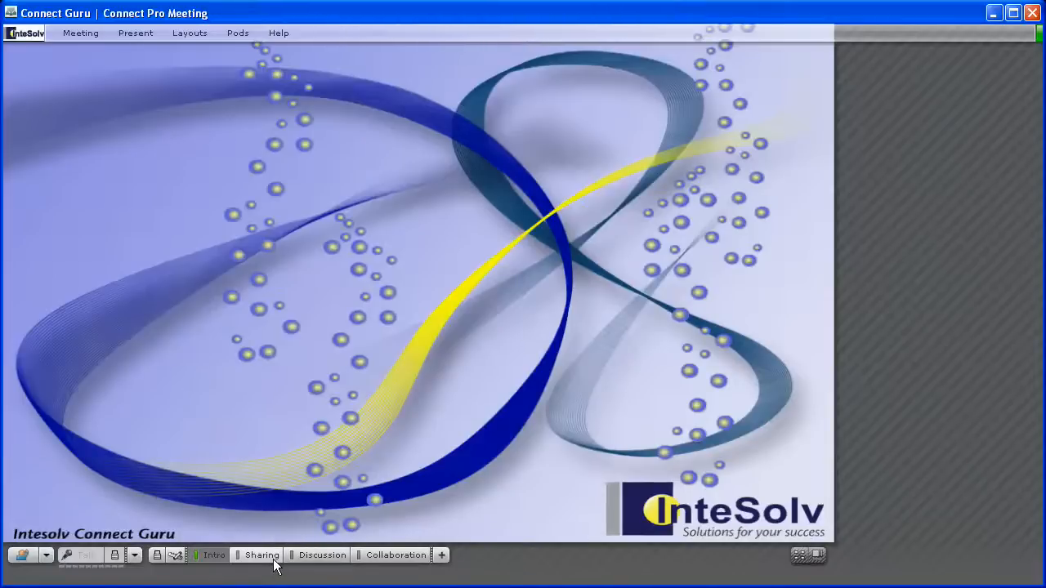
- Switch the room via the Sharing layout to the Discussion layout with polls, chat, files and notes
left_click(262, 556)
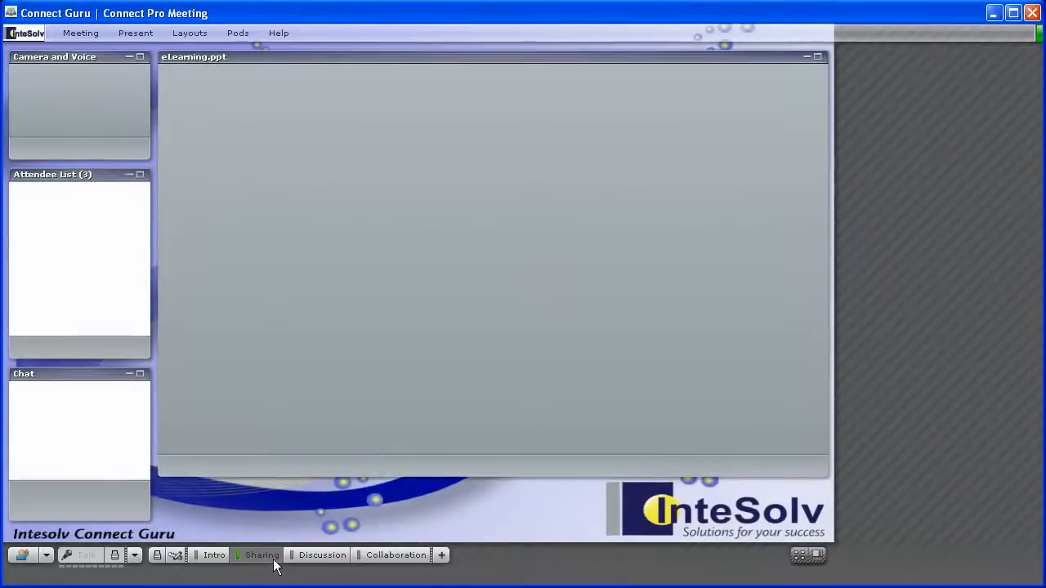
left_click(261, 556)
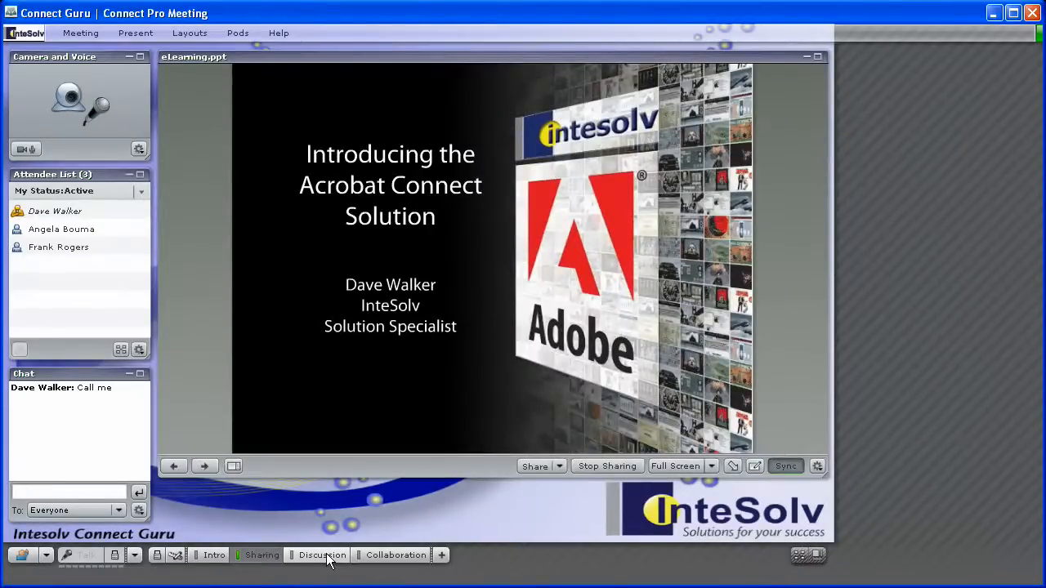
left_click(321, 555)
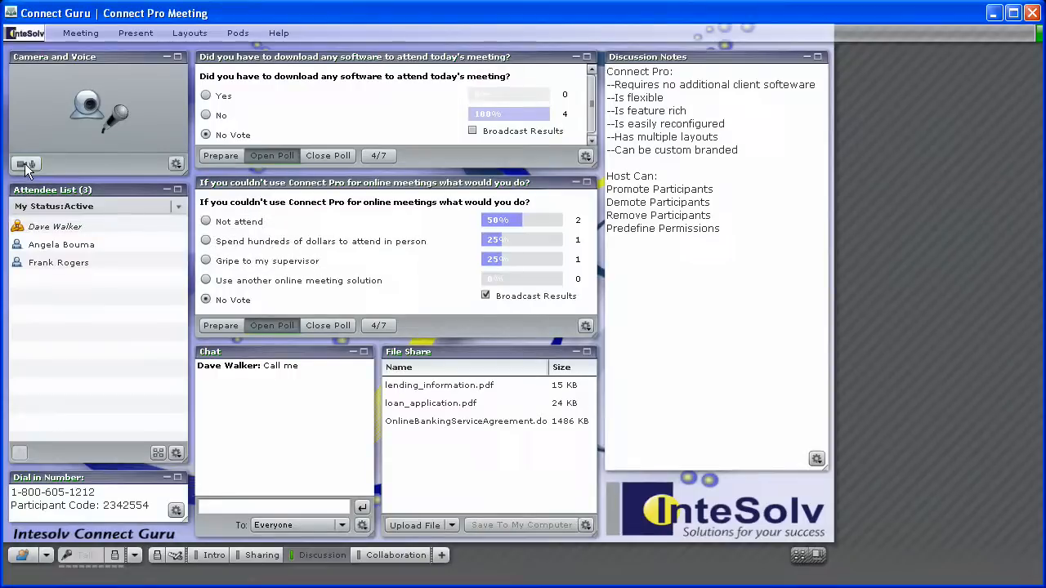
left_click(26, 163)
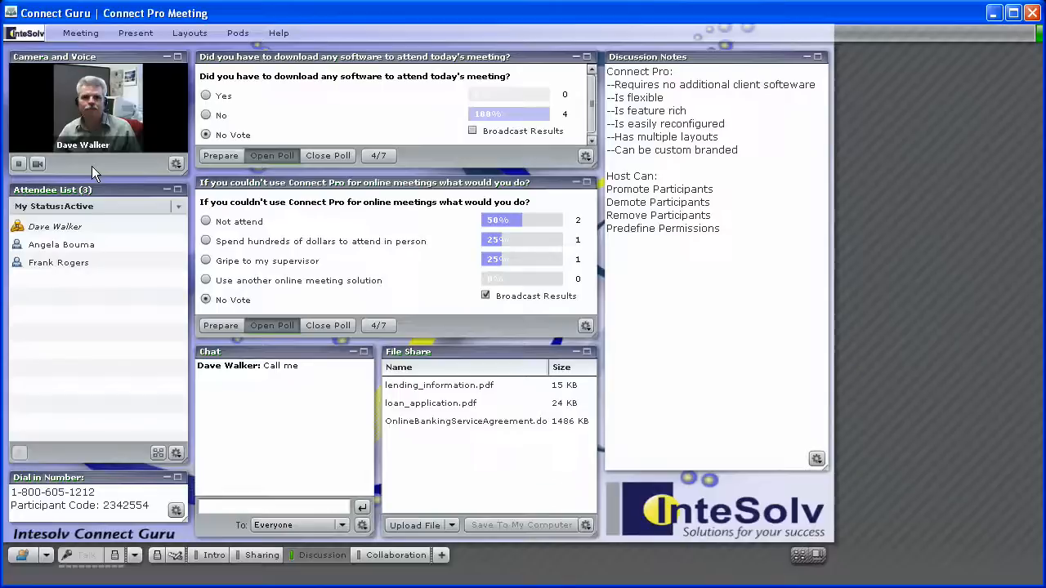
left_click(62, 245)
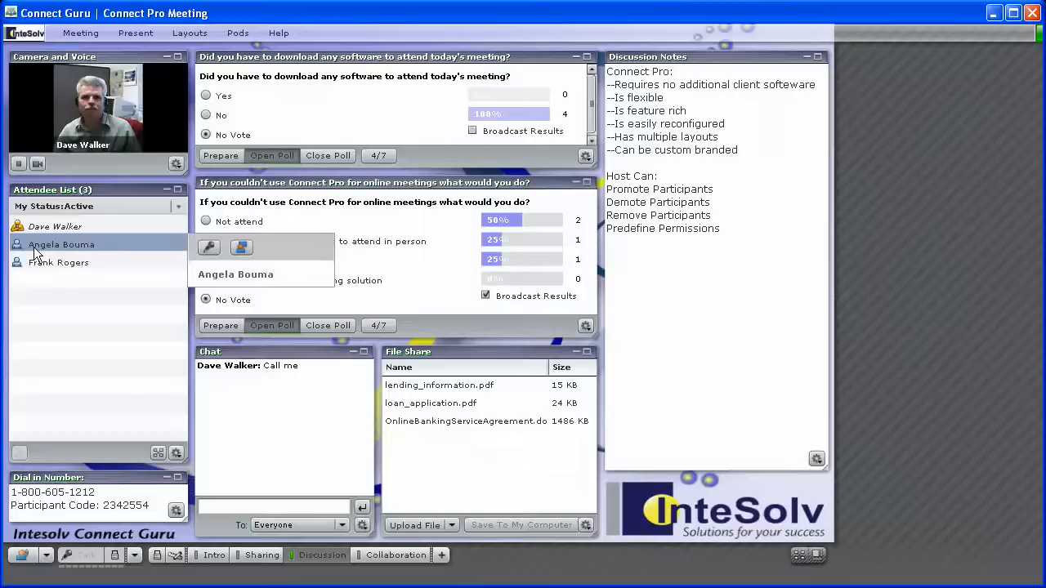
mouse_move(19, 435)
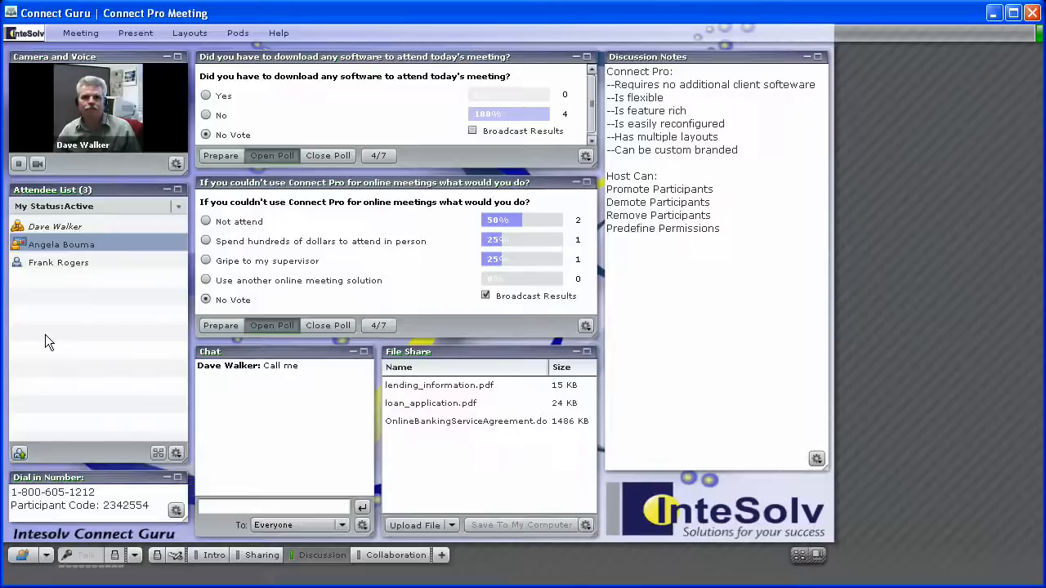
left_click(61, 243)
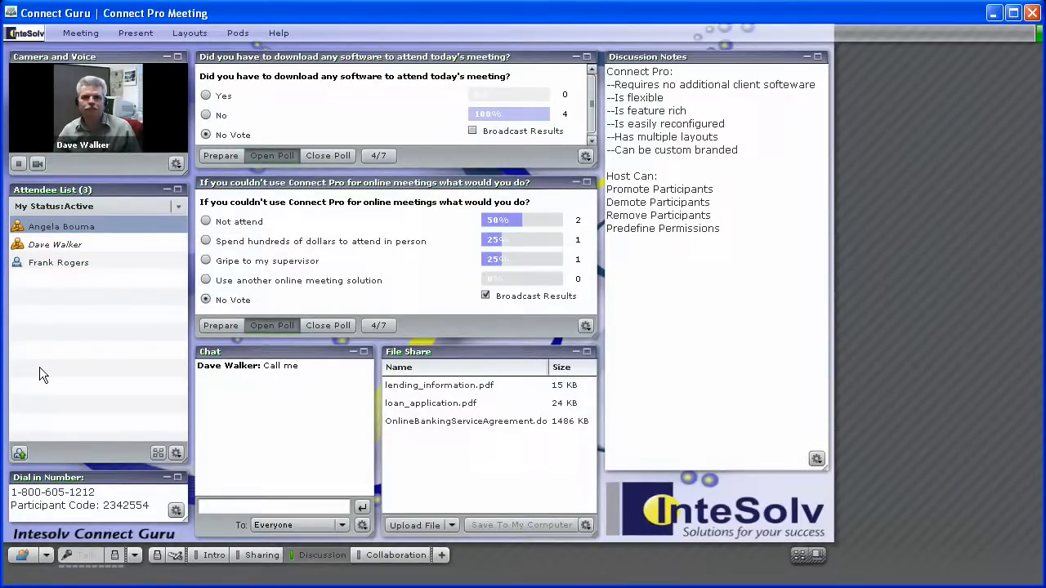
mouse_move(31, 428)
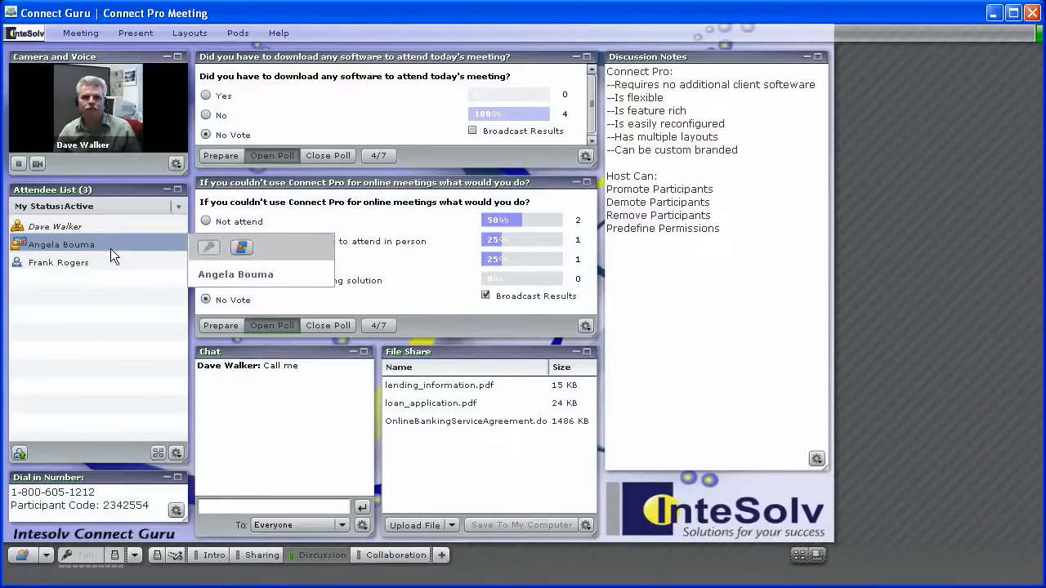
mouse_move(95, 363)
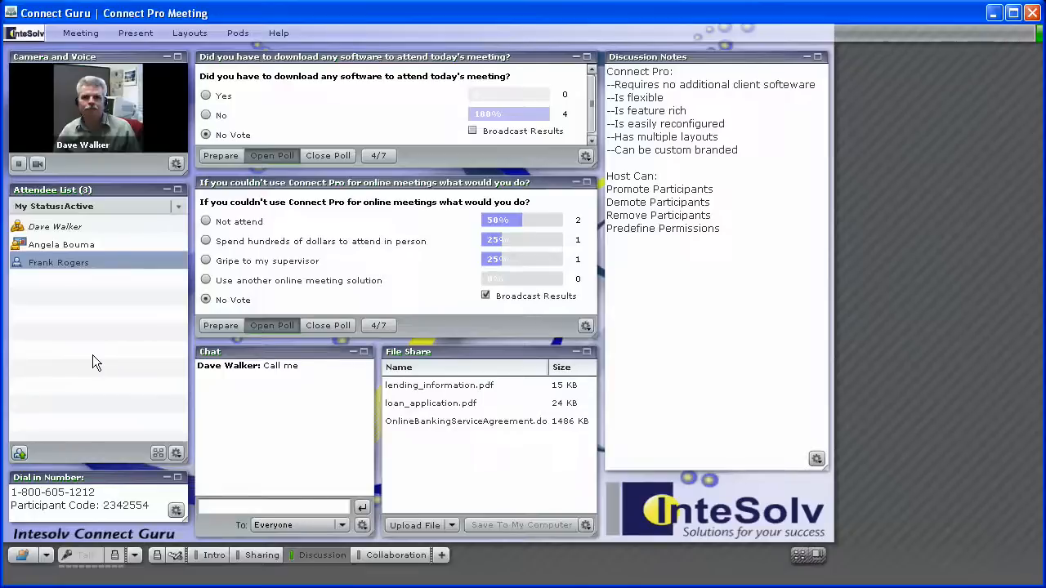
mouse_move(115, 386)
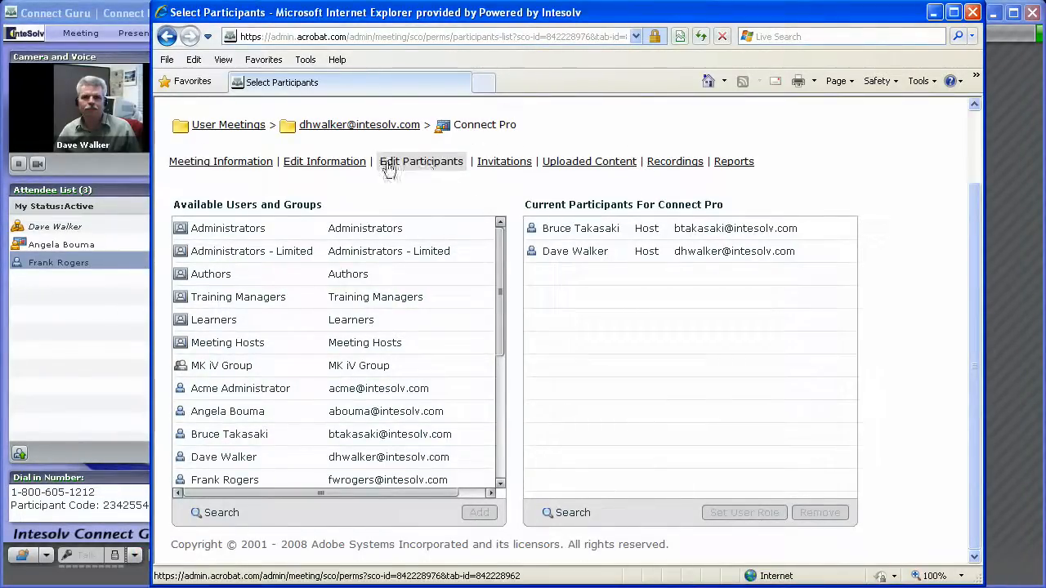
left_click(225, 480)
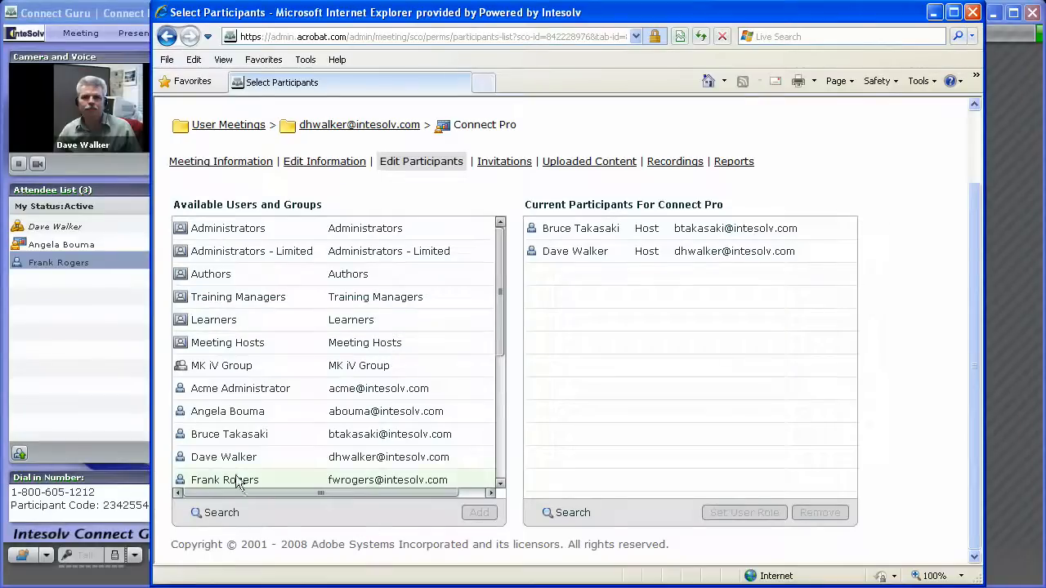
mouse_move(232, 412)
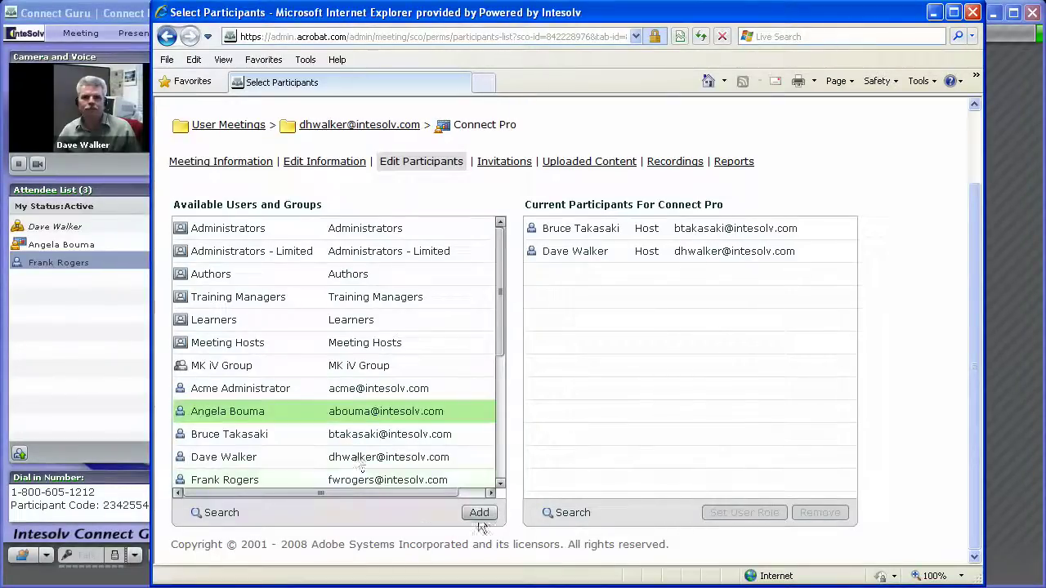
left_click(479, 514)
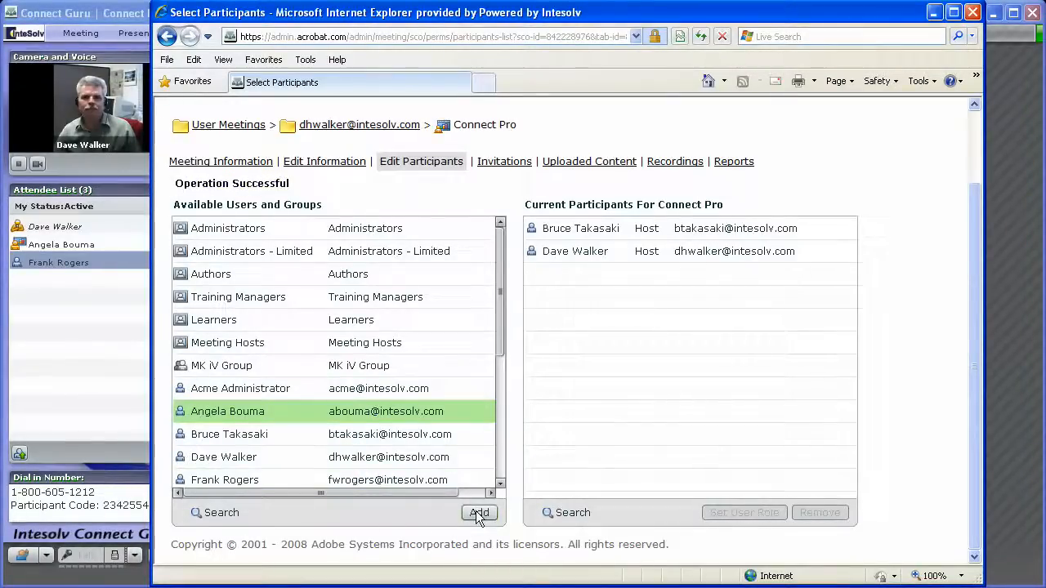
left_click(479, 513)
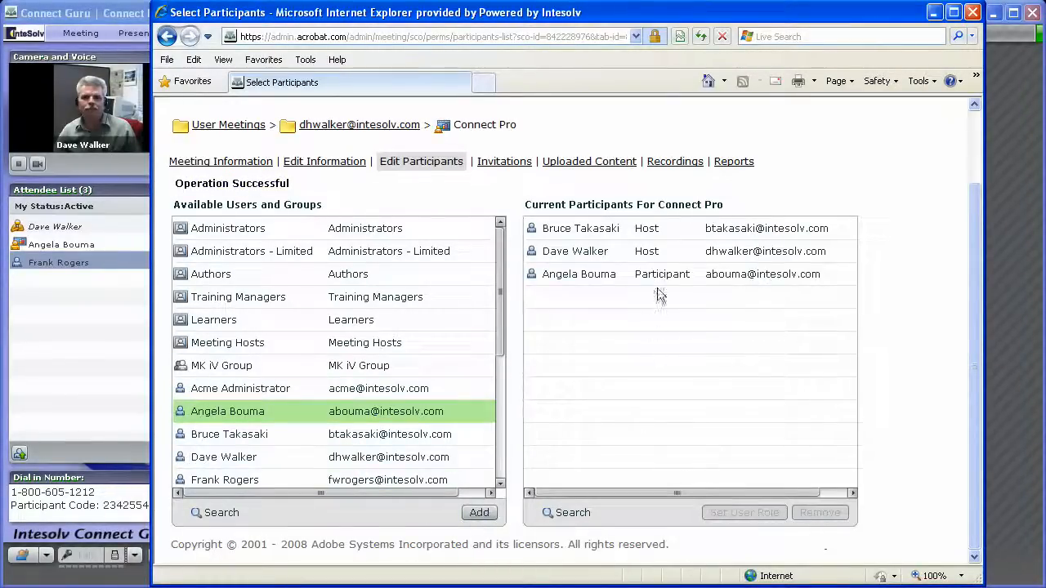
left_click(578, 275)
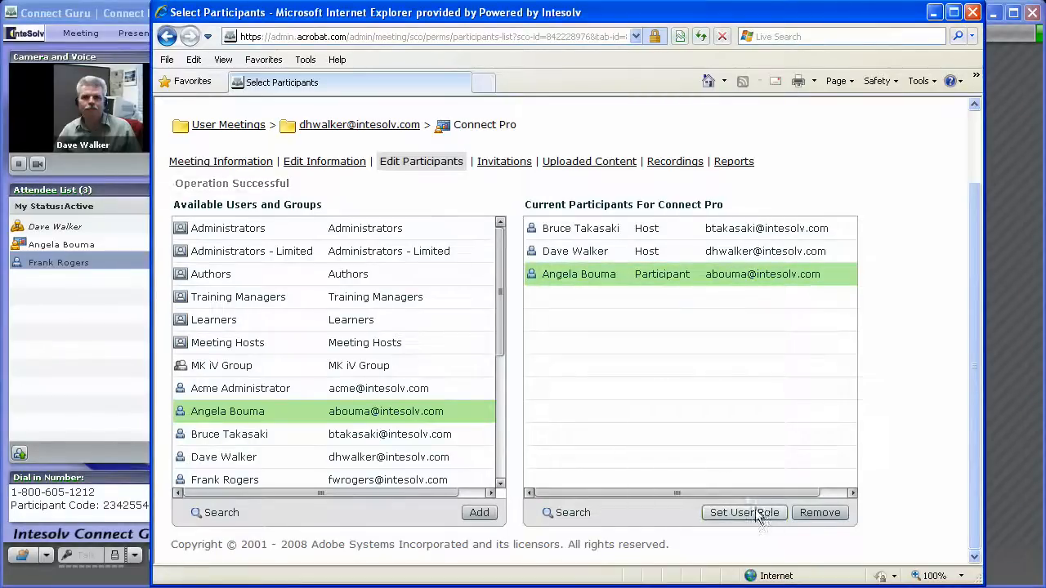
left_click(744, 513)
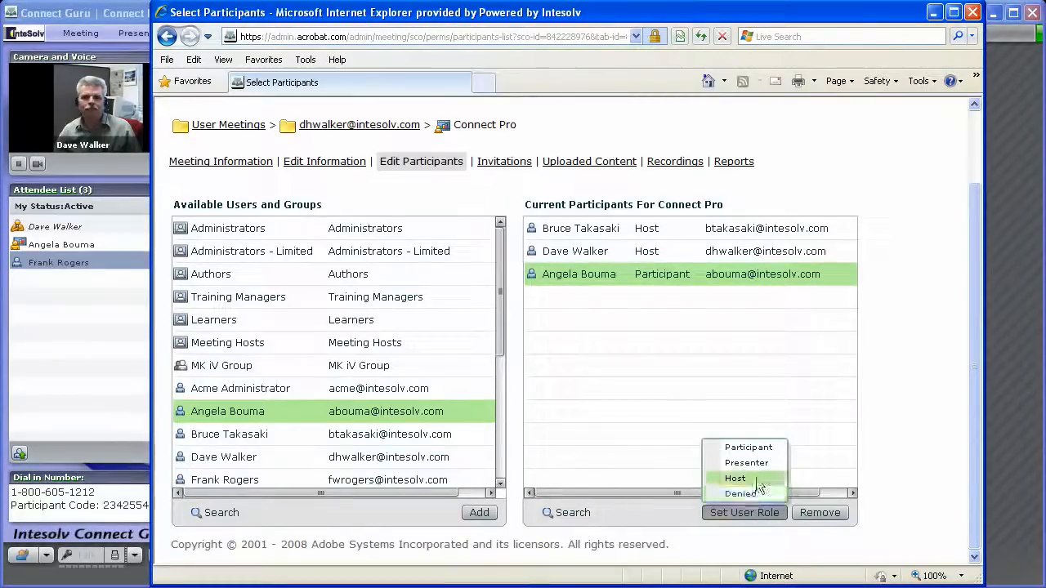
left_click(736, 478)
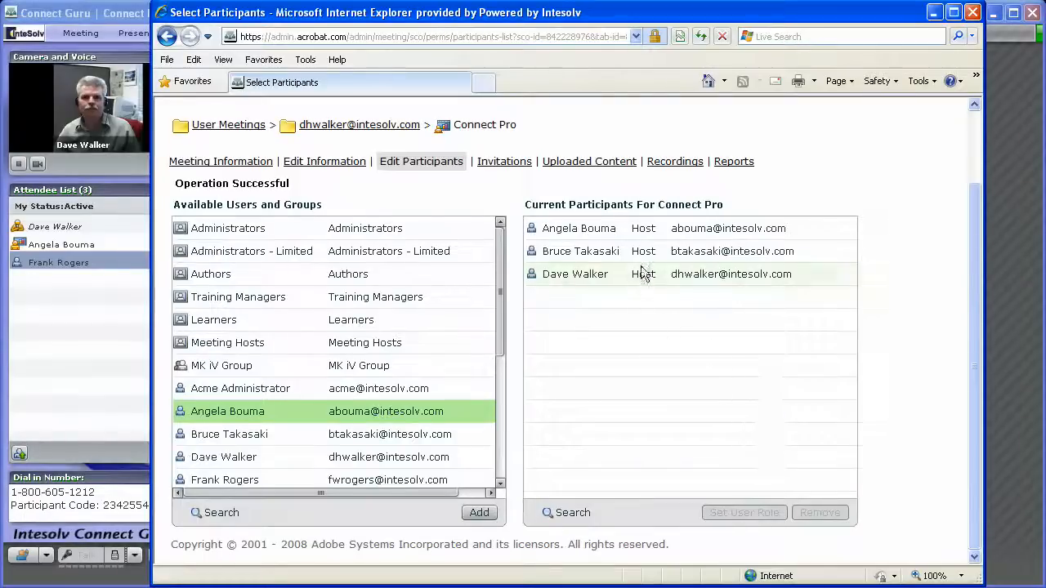
mouse_move(647, 405)
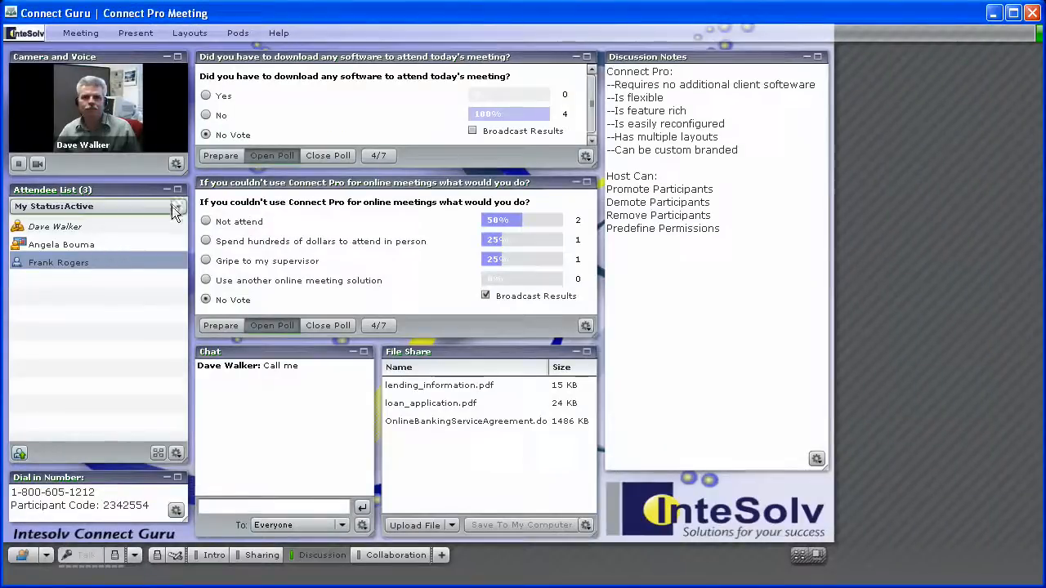
left_click(59, 261)
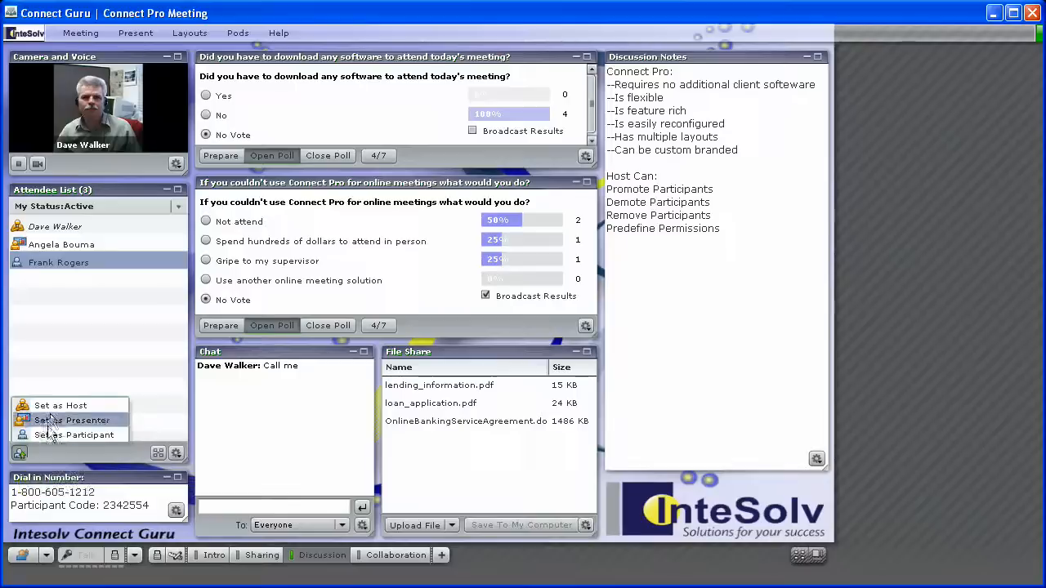
mouse_move(59, 406)
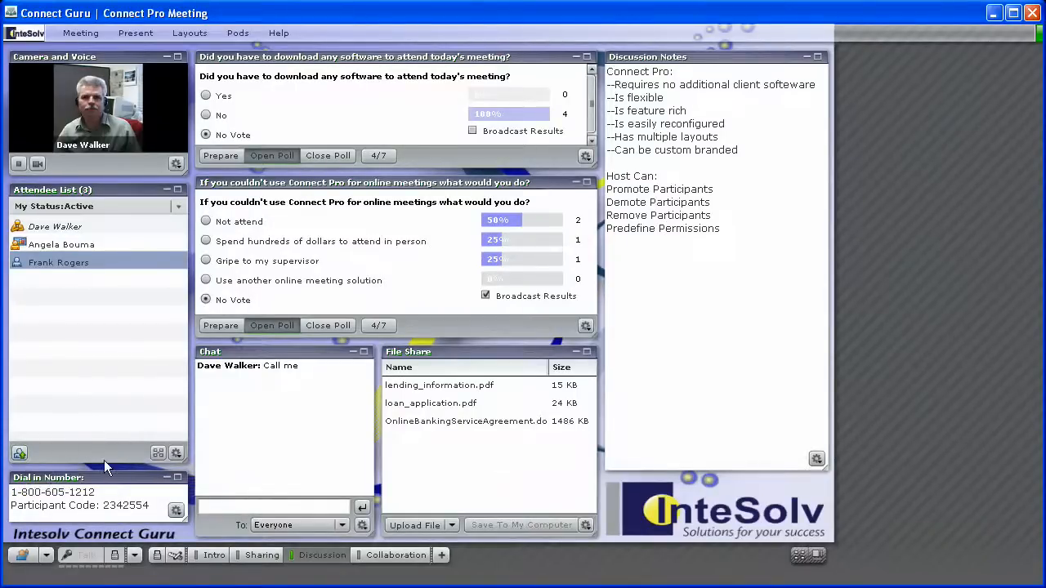
mouse_move(157, 453)
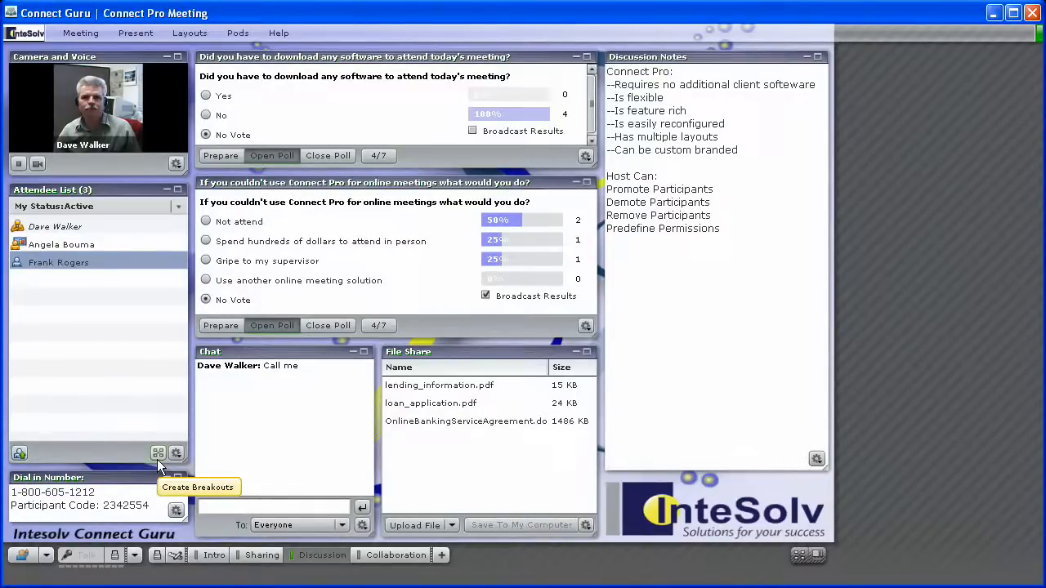
mouse_move(177, 454)
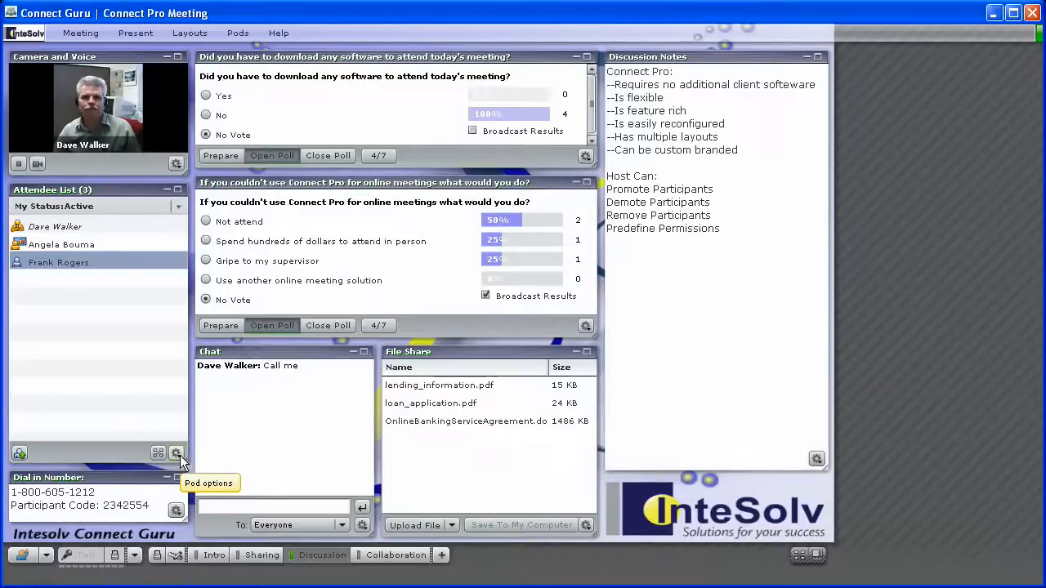
left_click(176, 455)
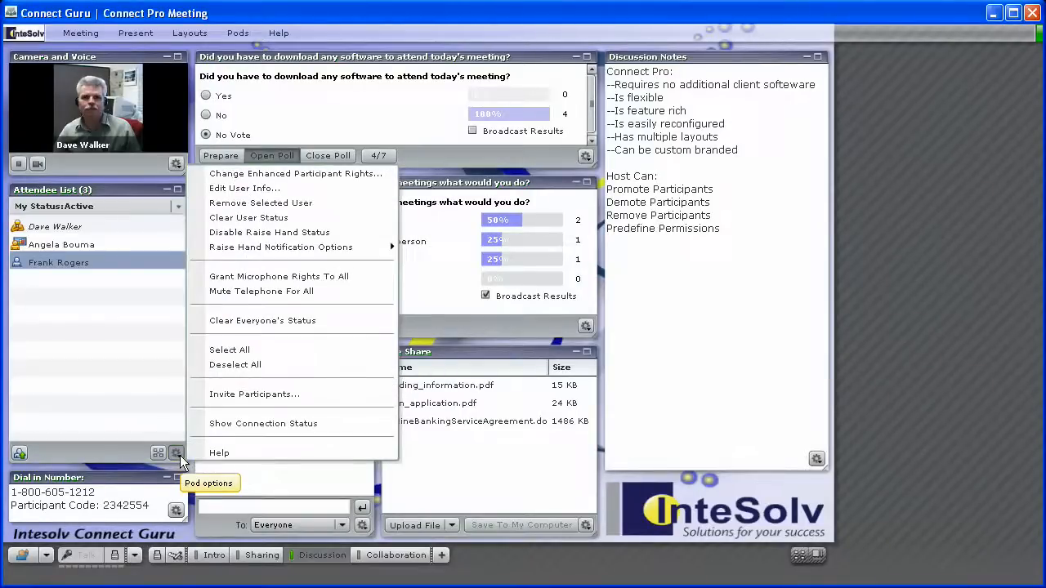
mouse_move(286, 178)
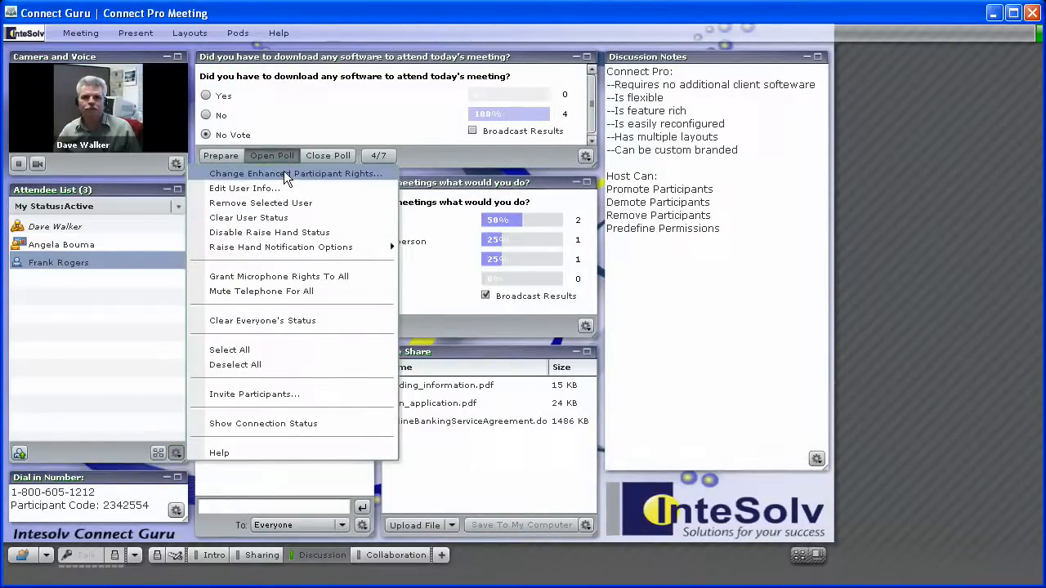
left_click(294, 174)
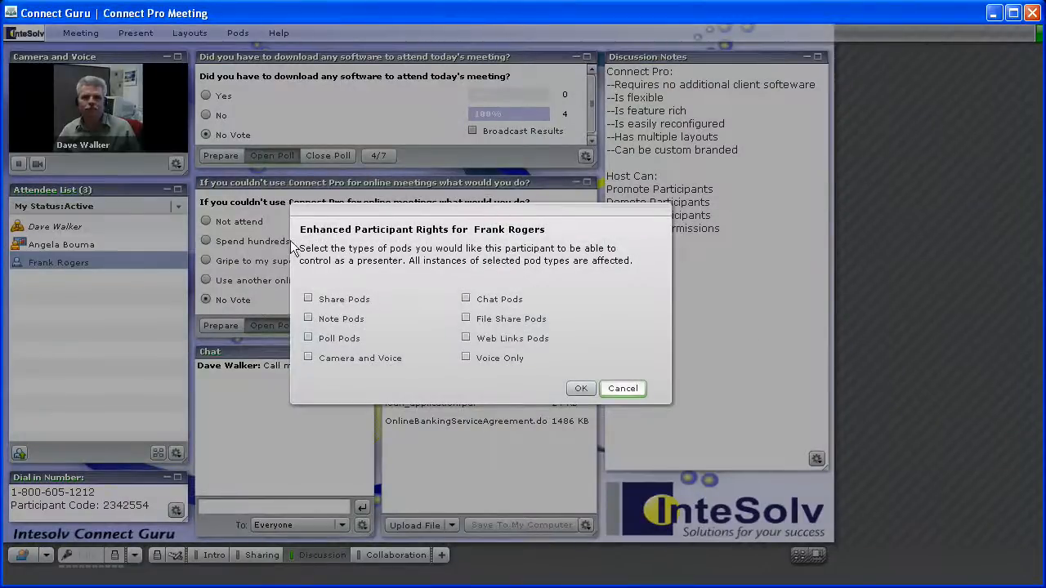
left_click(465, 358)
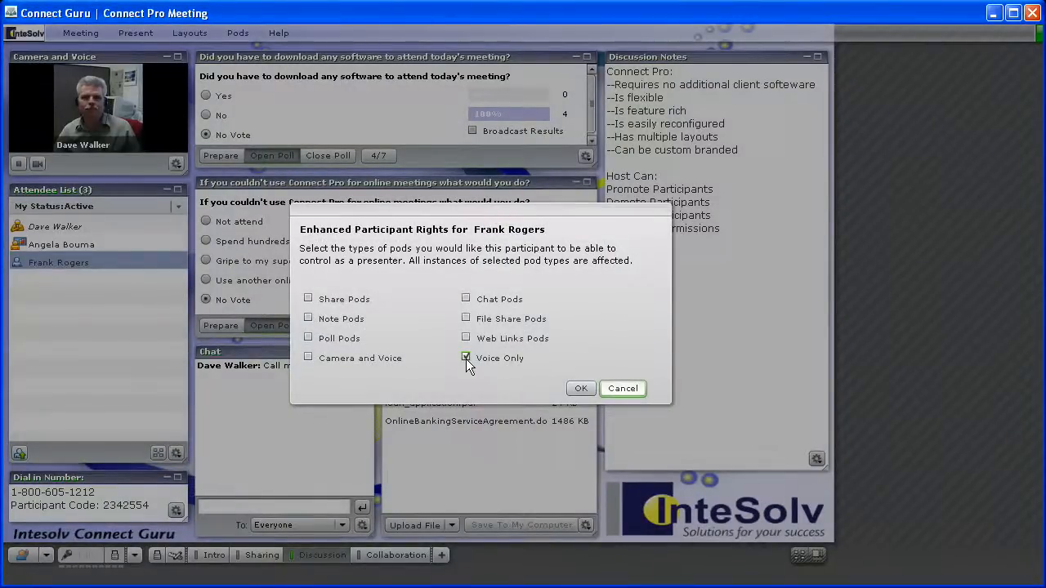
left_click(465, 358)
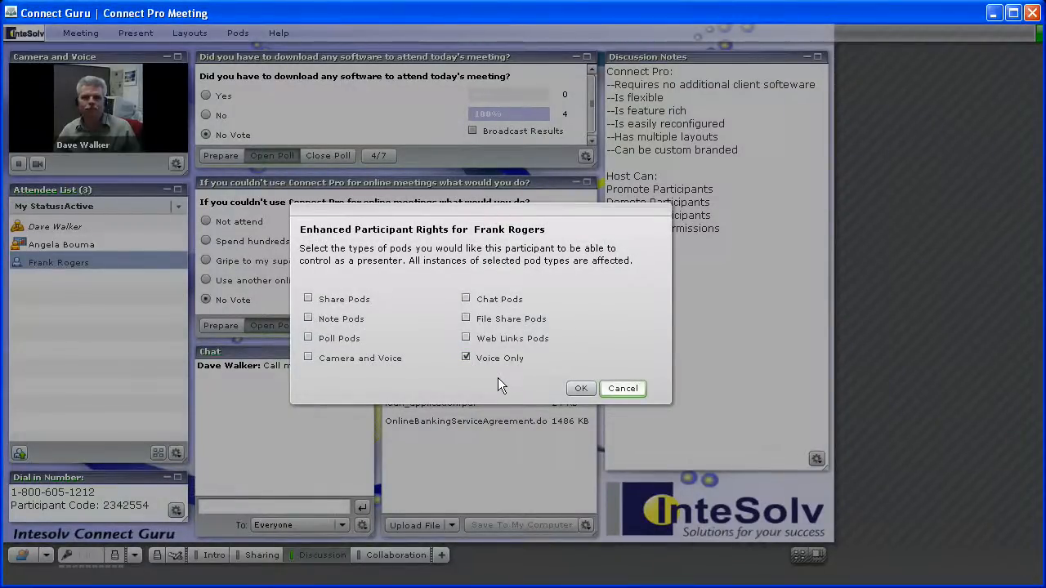
left_click(581, 390)
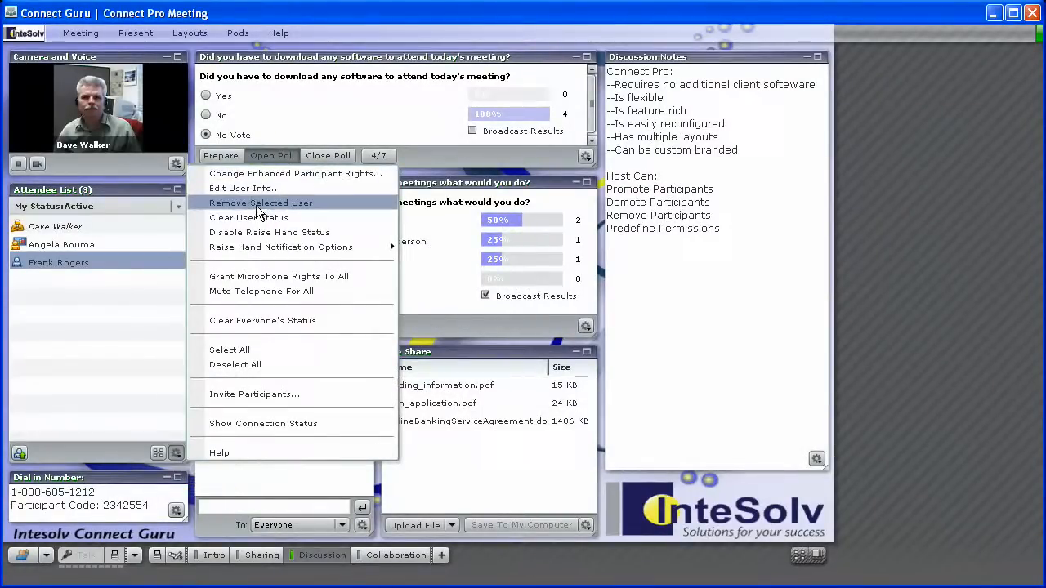
mouse_move(323, 204)
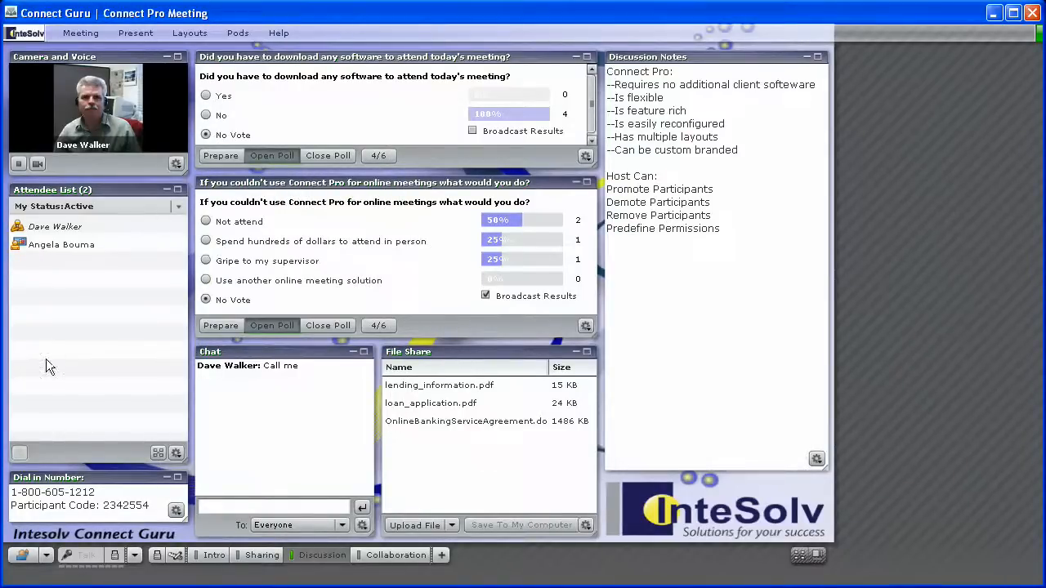
mouse_move(64, 454)
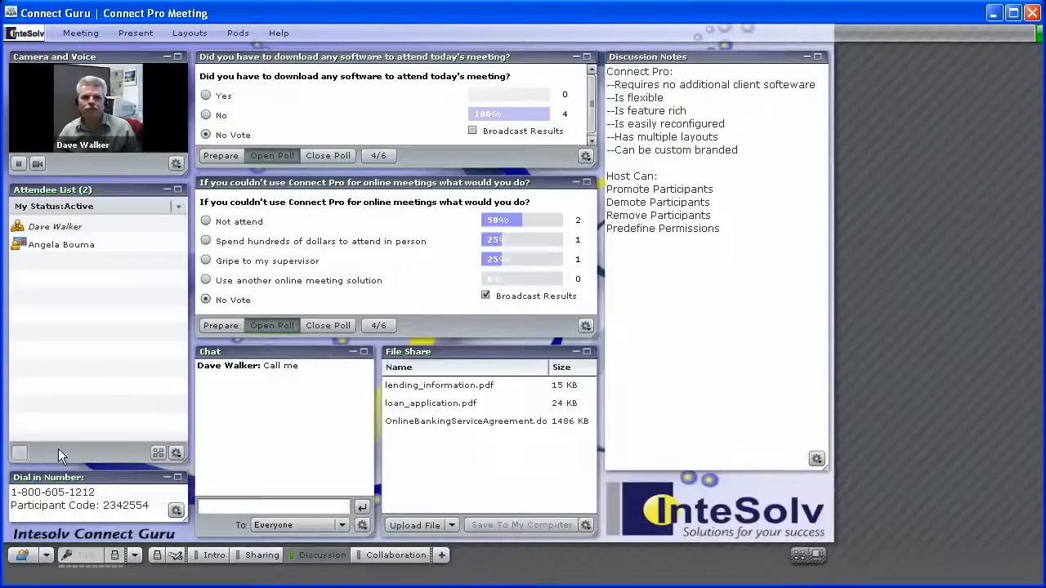
mouse_move(211, 562)
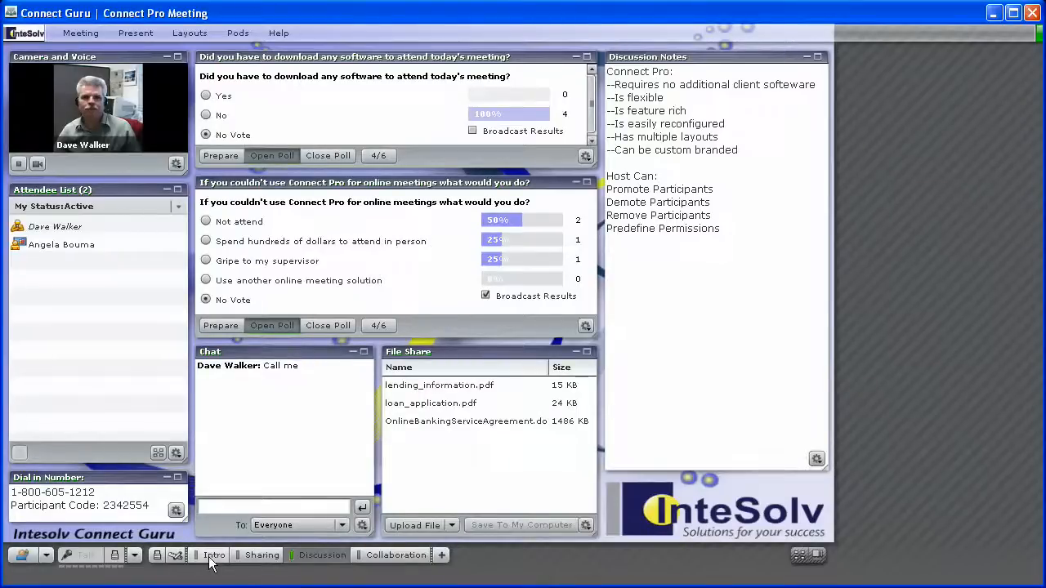
left_click(214, 555)
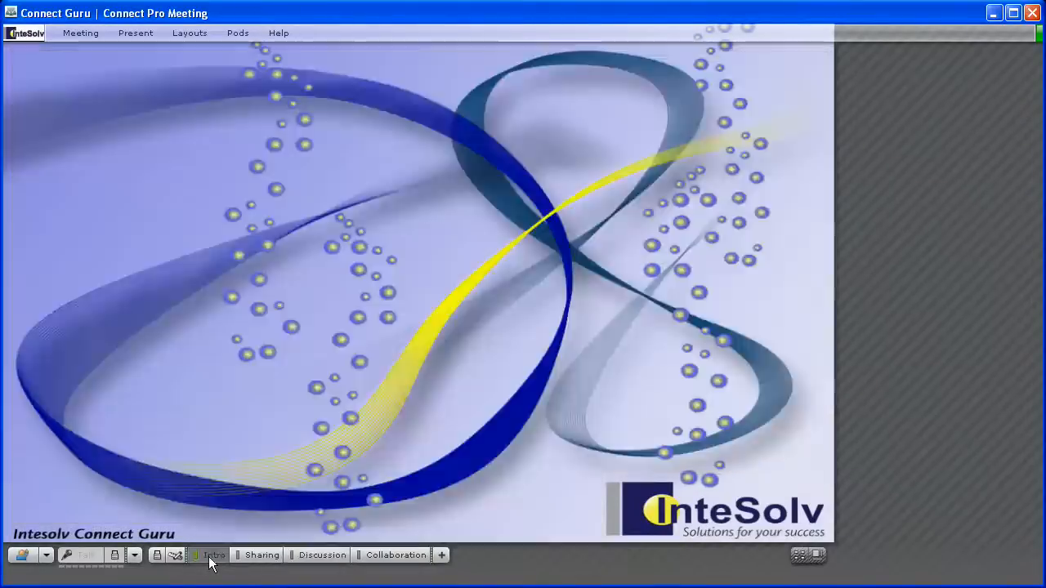